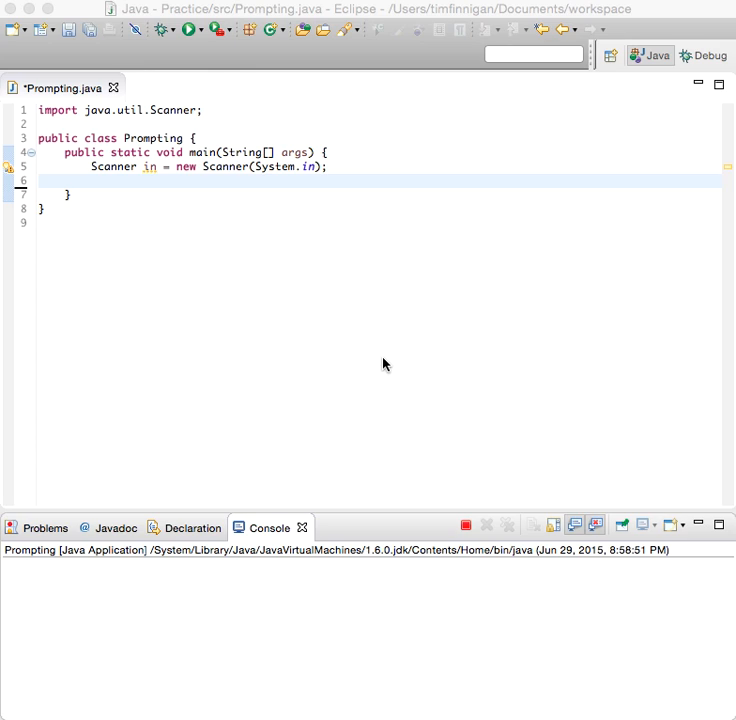
pyautogui.moveTo(255, 185)
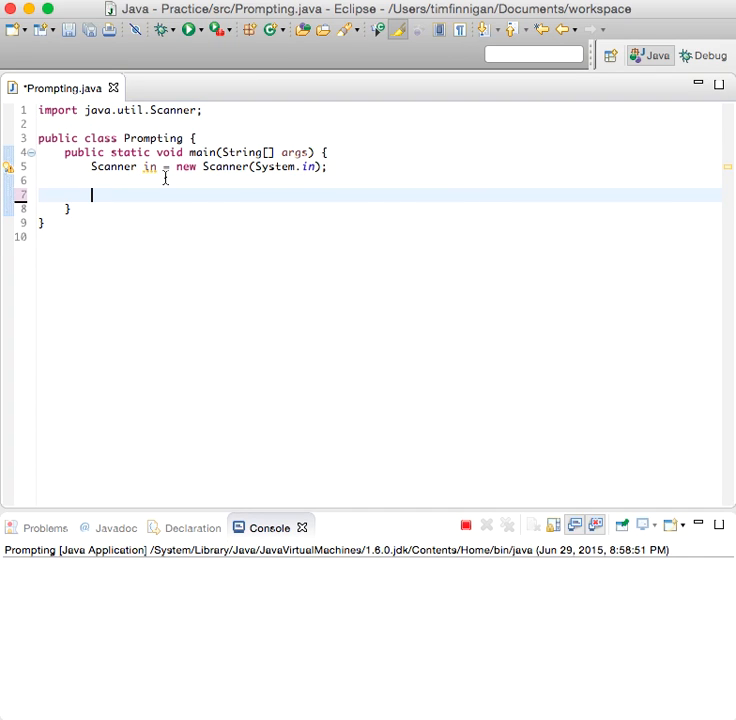
# Step: Declare 'boolean valid = false;' and 'double input = 0;' in main after the Scanner line
pyautogui.write('boolean')
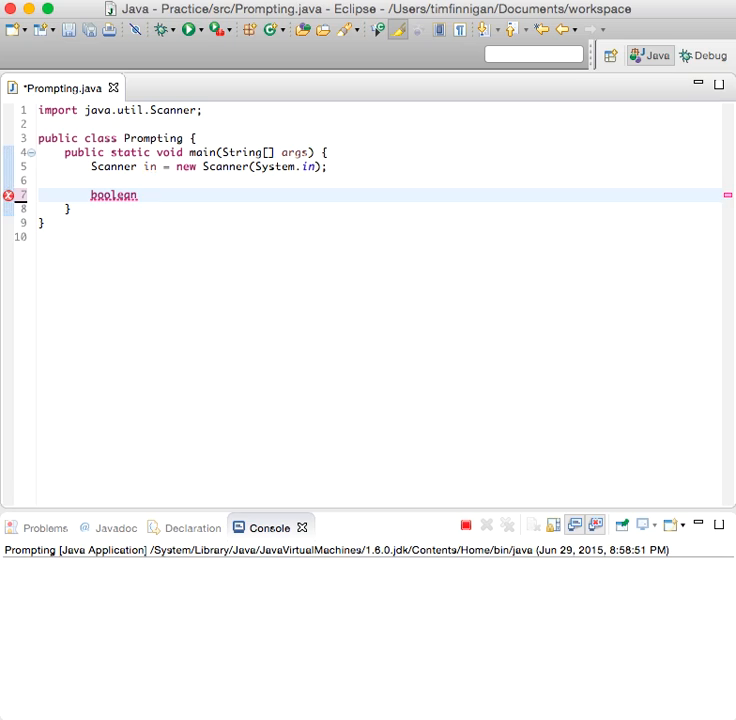
pyautogui.write('valid = f')
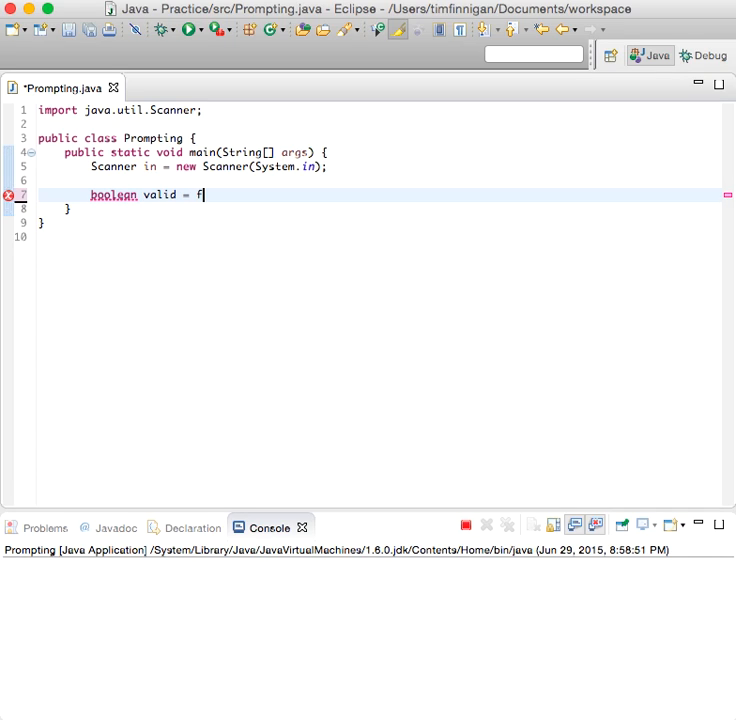
pyautogui.write('alse;')
pyautogui.write('double input = 0;')
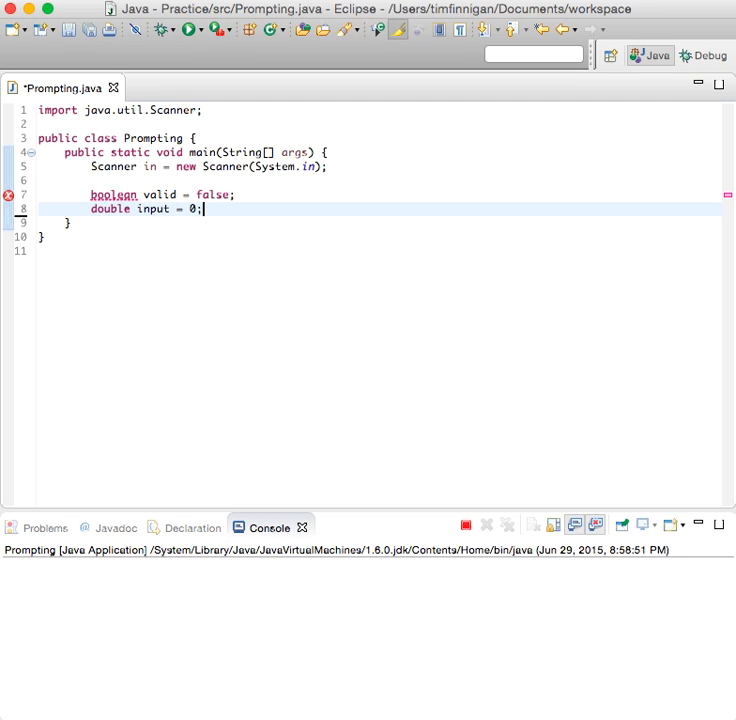
pyautogui.press('Enter')
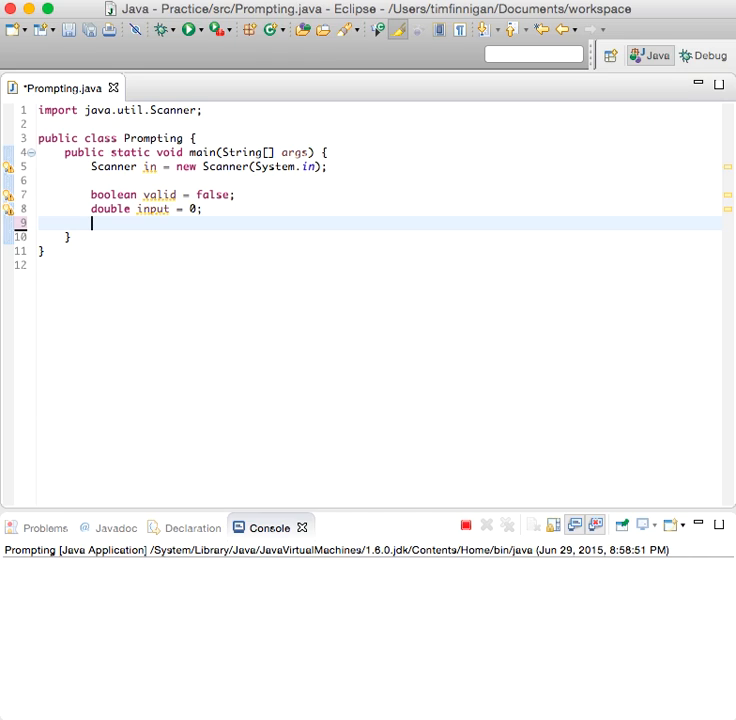
# Step: Write the loop header 'while (!valid) {'
pyautogui.write('while')
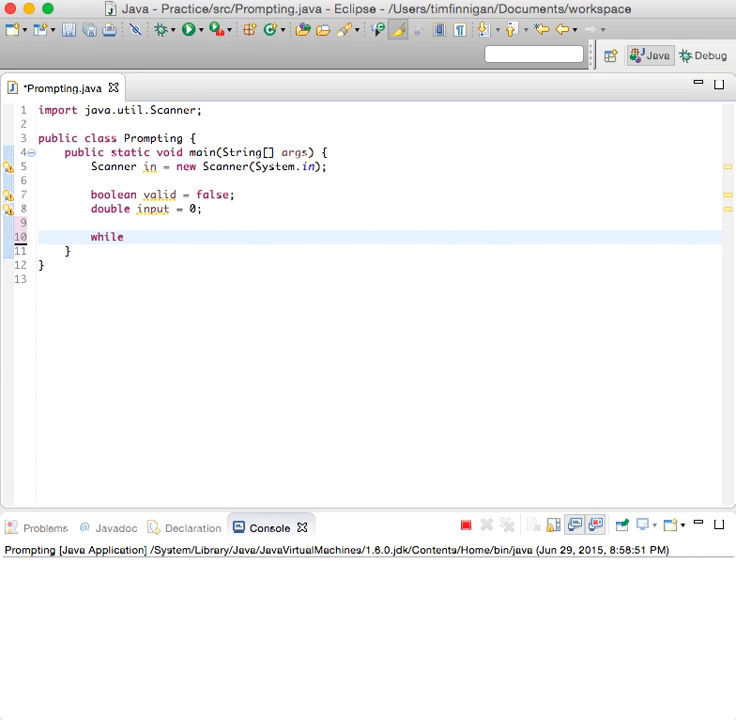
pyautogui.write('(!valid)')
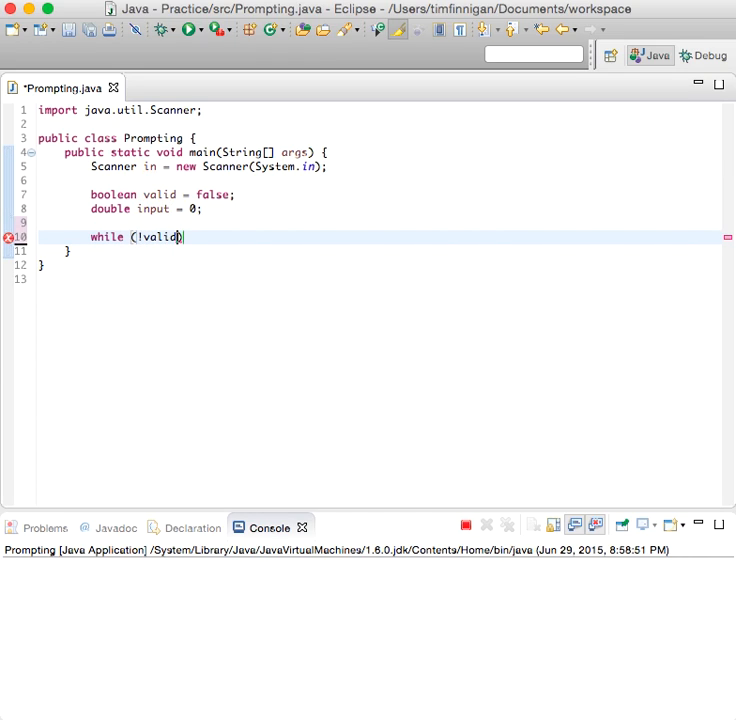
pyautogui.write(')')
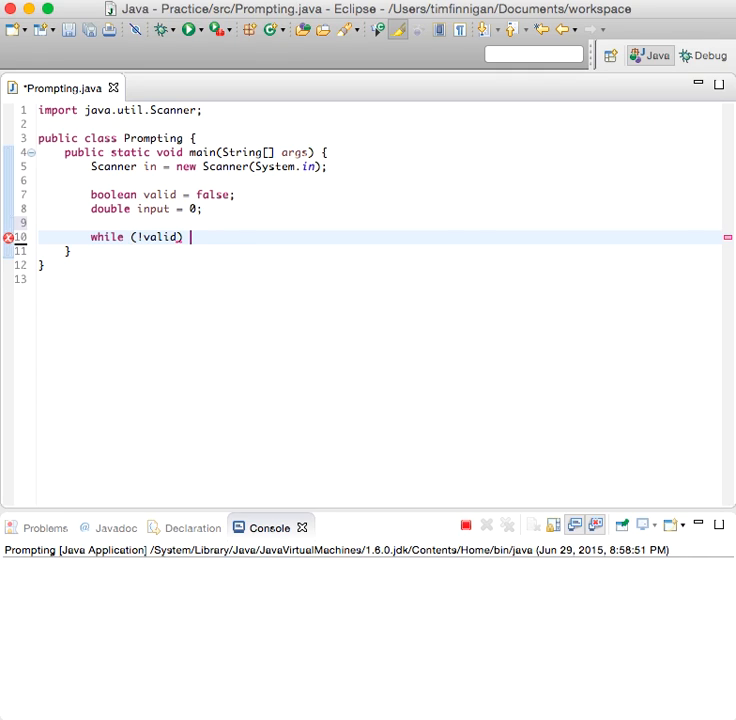
pyautogui.write('{')
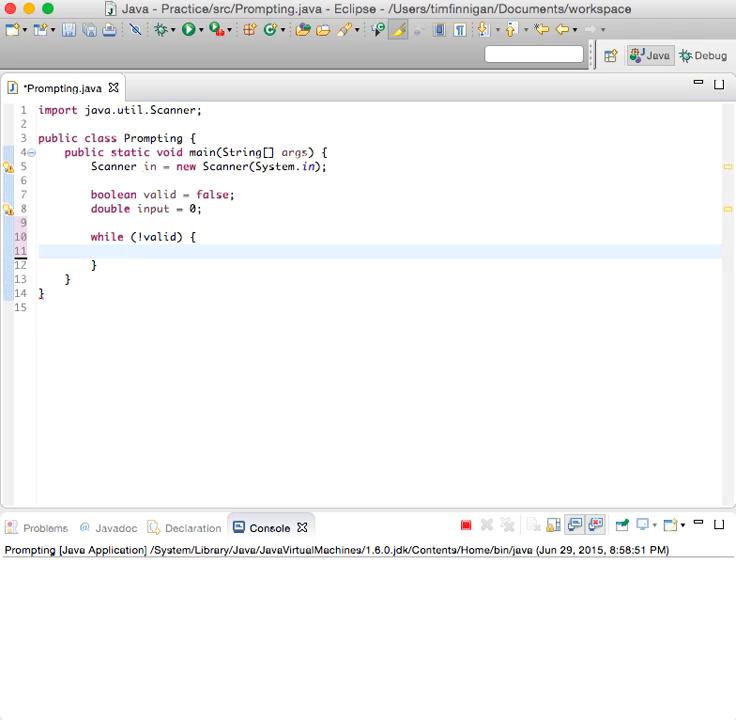
# Step: Print the prompt "Please enter a positive value < 100: " inside the loop
pyautogui.write('System.out.print("")')
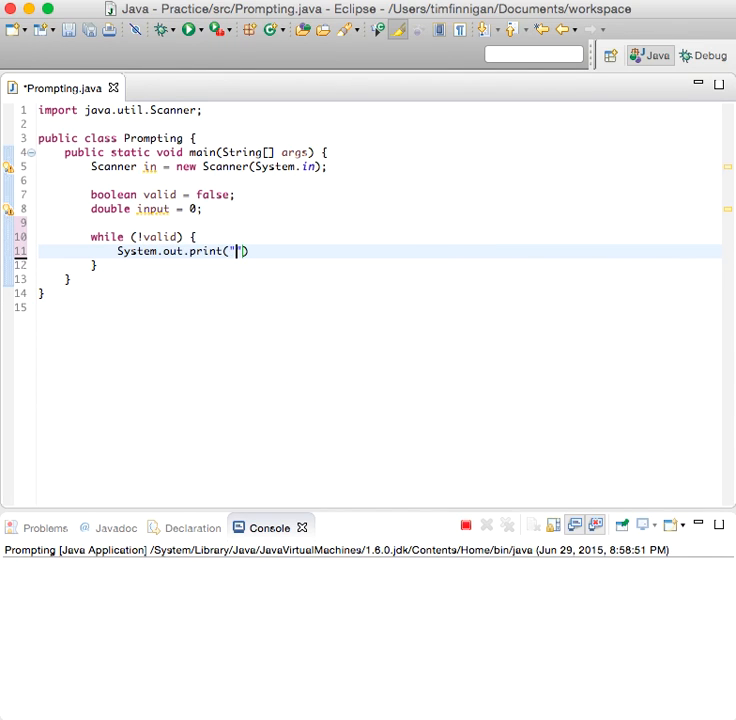
pyautogui.write('Please enter a')
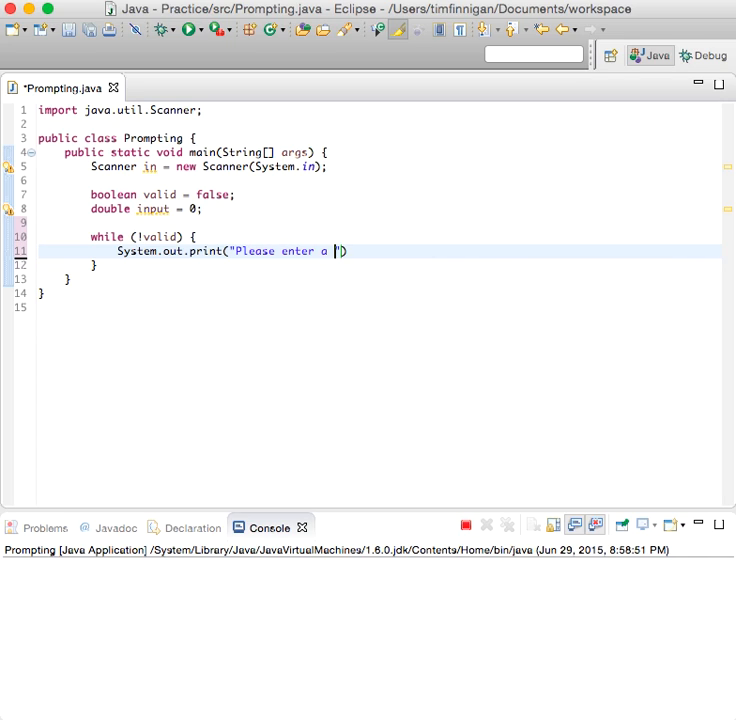
pyautogui.write('positive va')
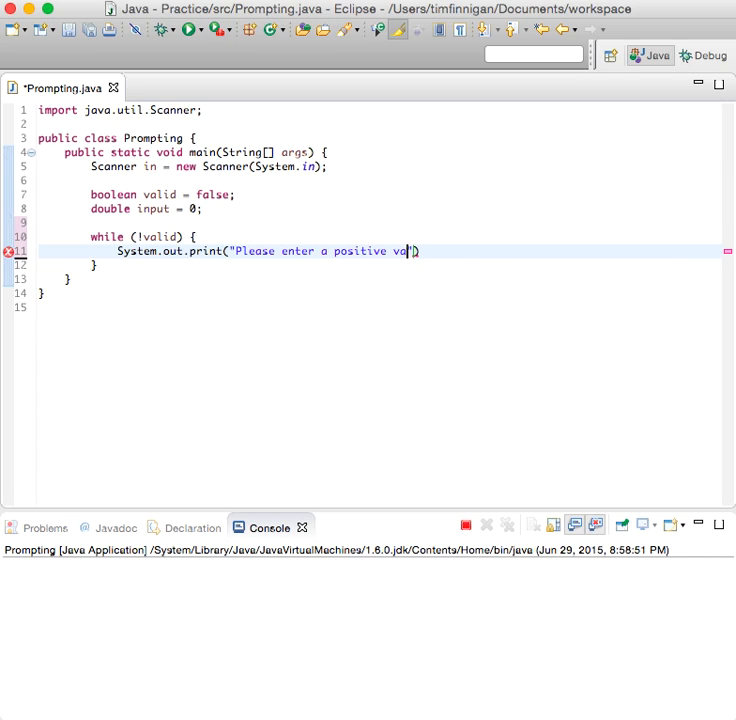
pyautogui.write('lue <')
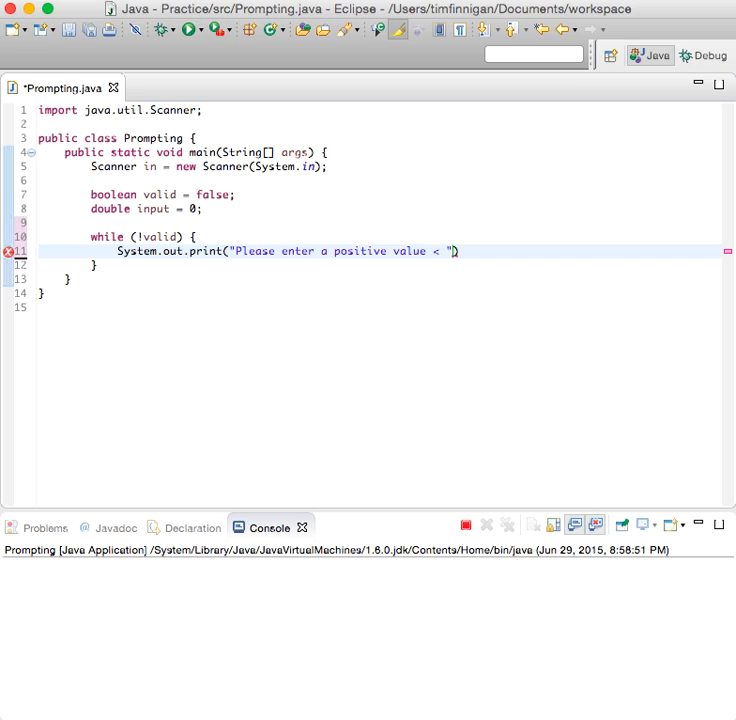
pyautogui.write('100:')
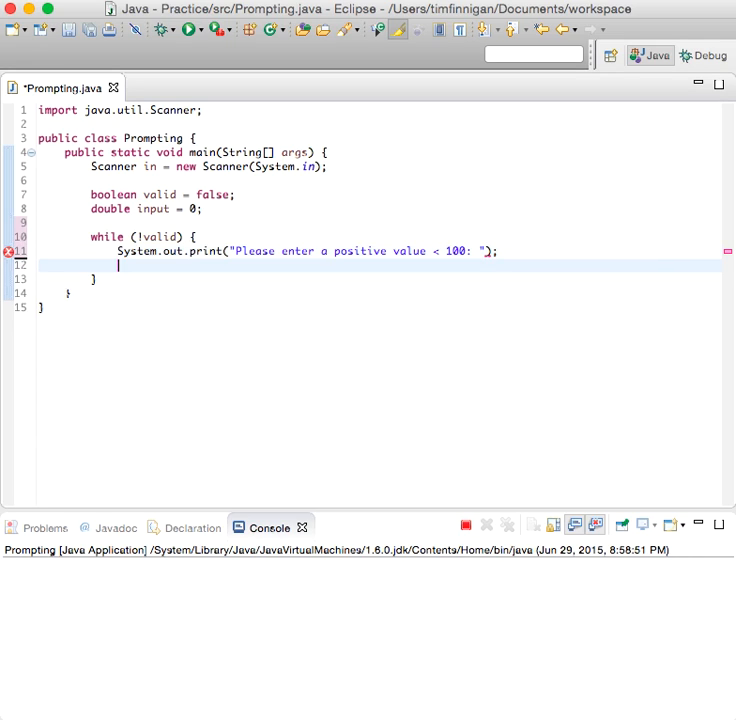
# Step: Read the entered value with 'input = in.nextDouble();'
pyautogui.write('in')
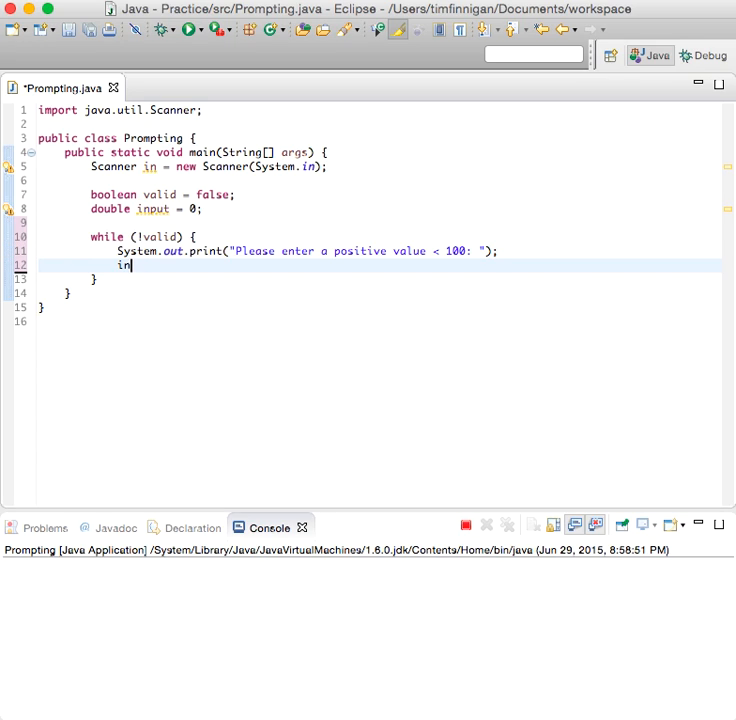
pyautogui.write('put =')
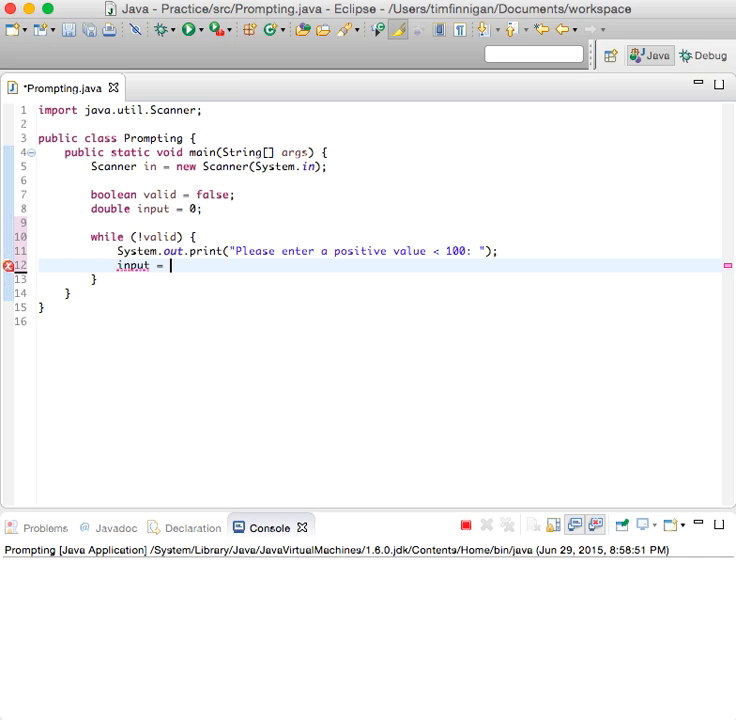
pyautogui.write('in.nextDouble();')
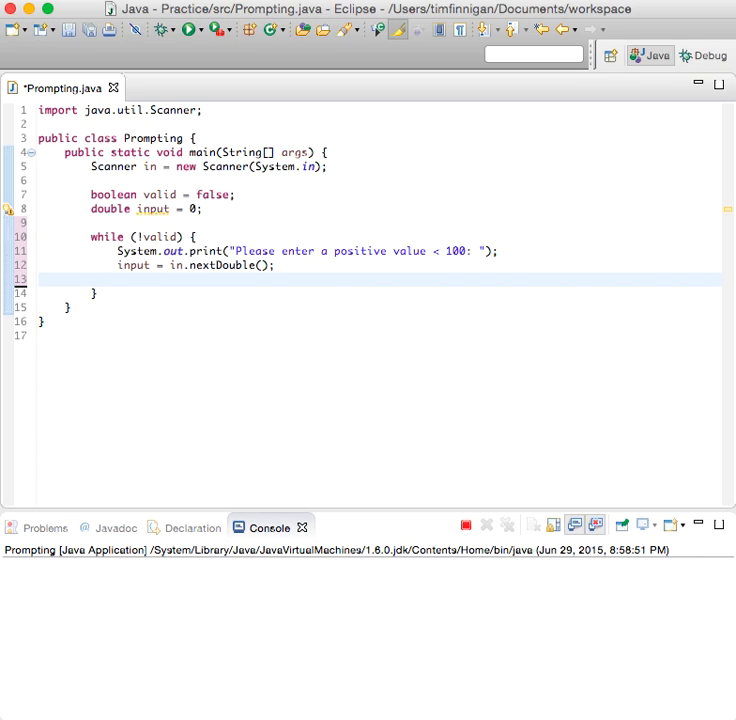
# Step: Add 'if (0 < input && input < 100) { valid = true; }' followed by an empty else block
pyautogui.write('if ()')
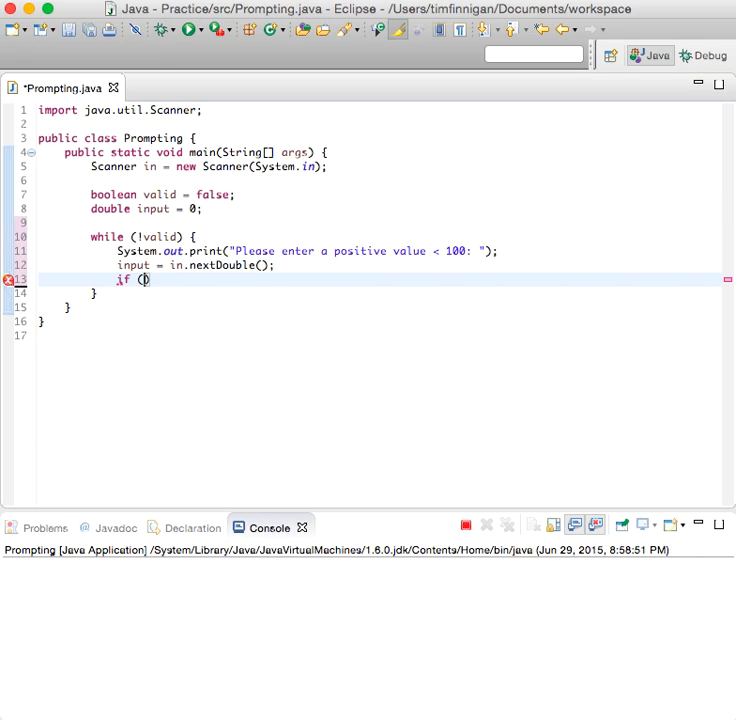
pyautogui.write('0 < input')
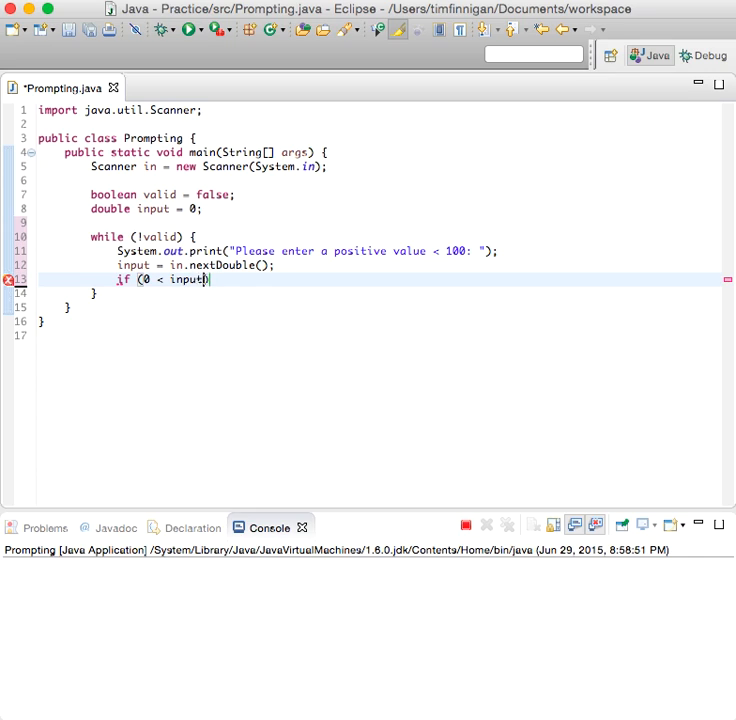
pyautogui.write('&& input')
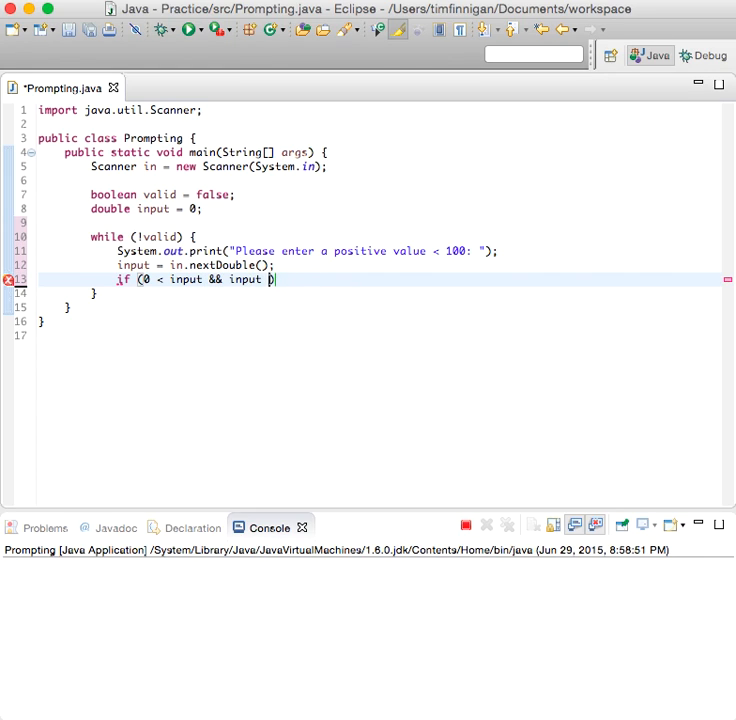
pyautogui.write('< 1)')
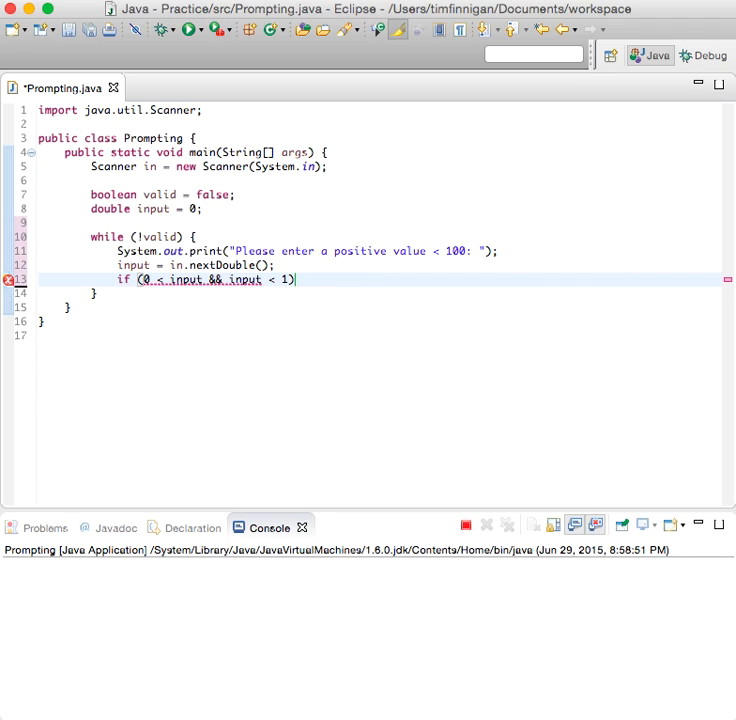
pyautogui.write('00')
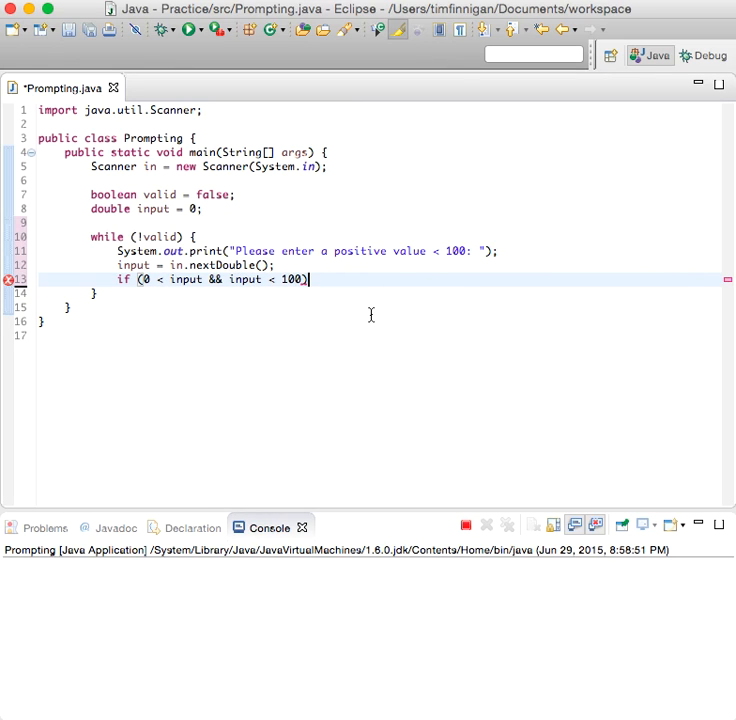
pyautogui.write('{')
pyautogui.write('valid = true;')
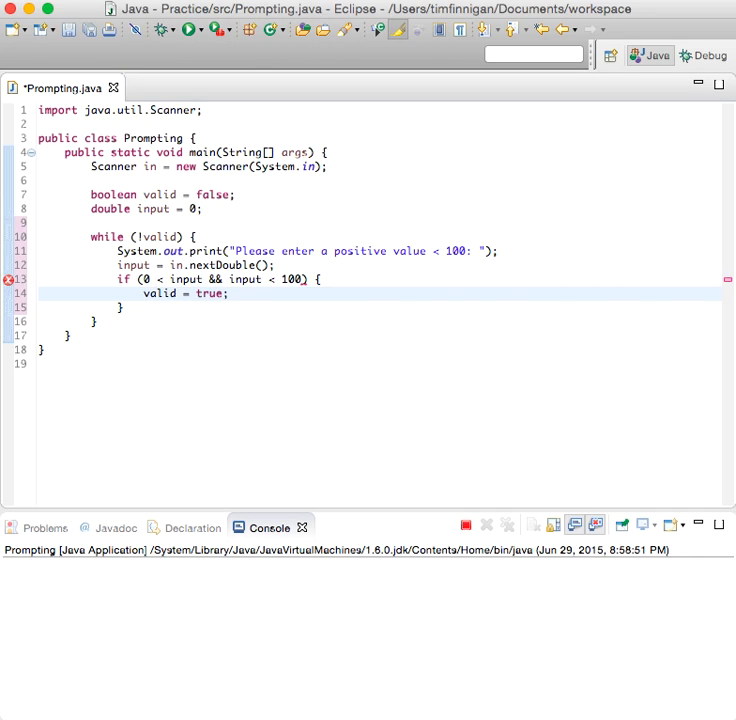
pyautogui.write('else {')
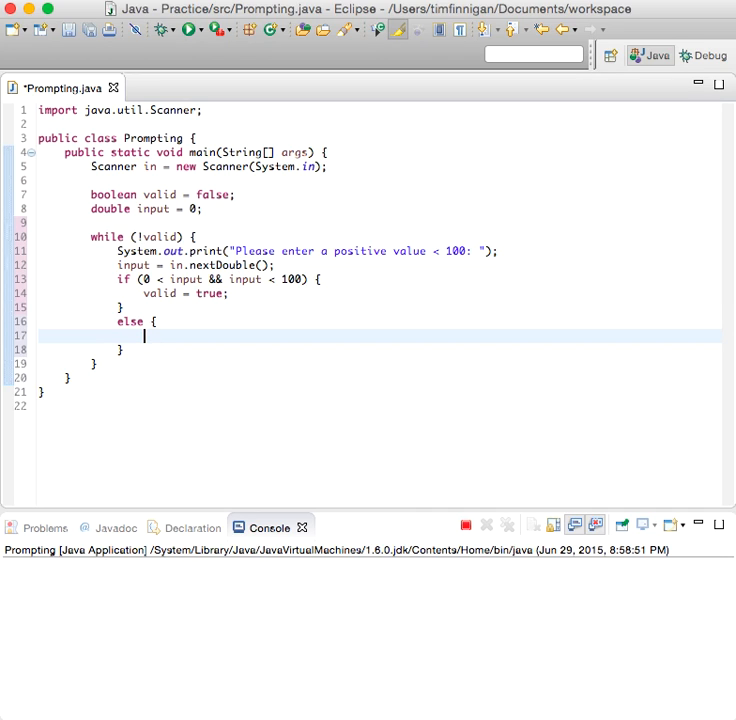
# Step: Make the else branch print "Invalid input." with System.out.println
pyautogui.write('System.ou')
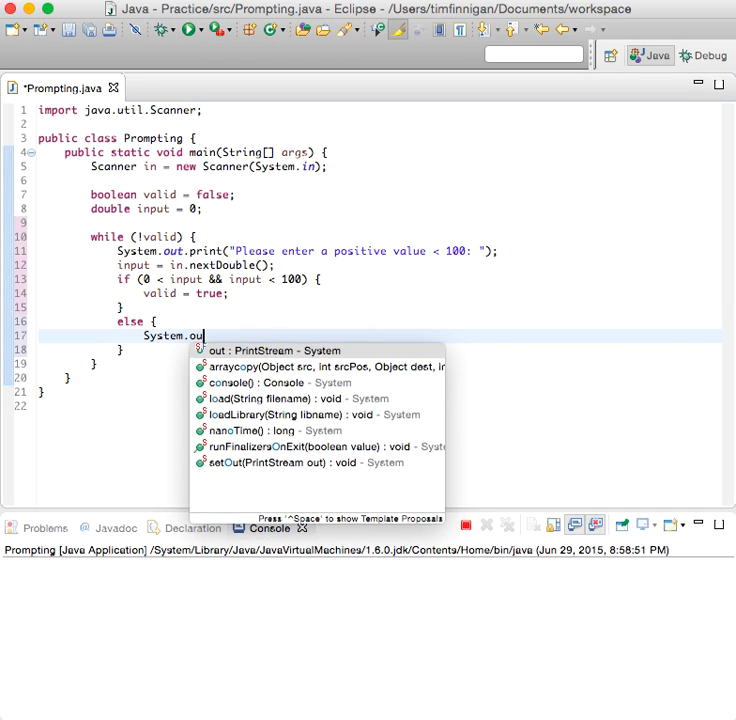
pyautogui.write('println()')
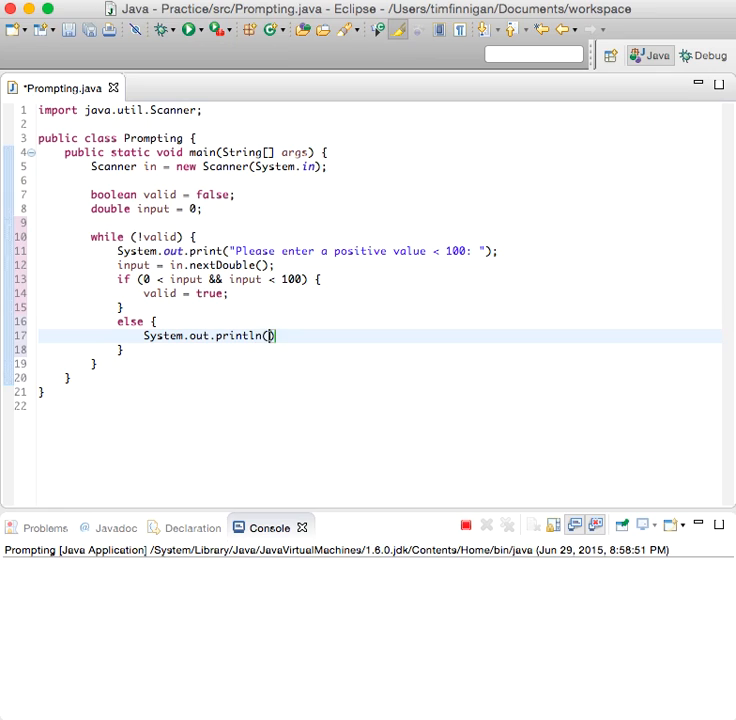
pyautogui.write('"Invalid inp')
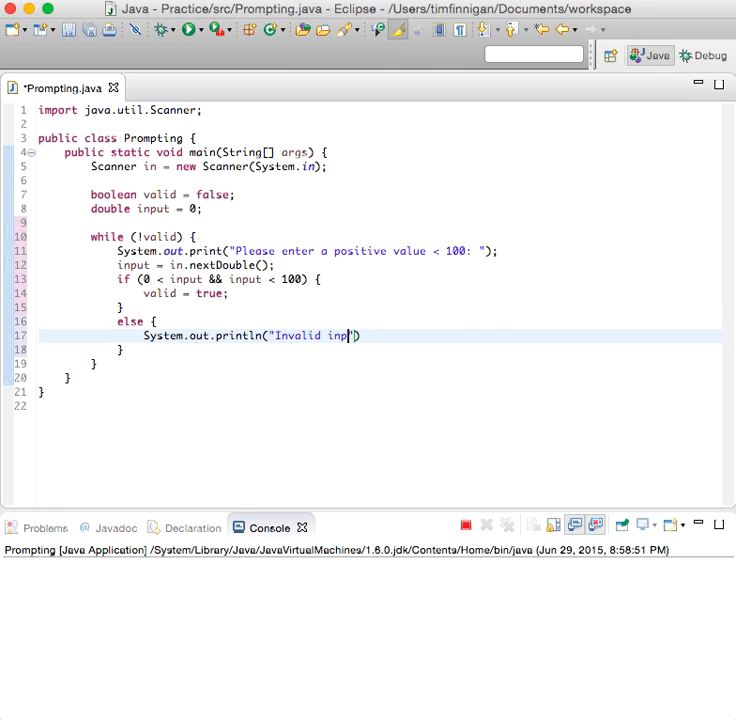
pyautogui.write('ut.')
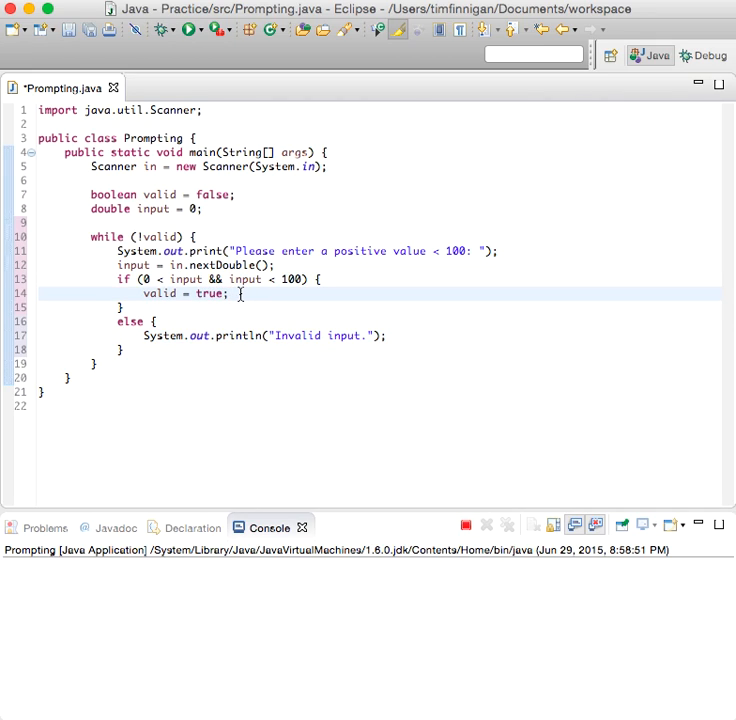
# Step: Add System.out.println("Good number.") after valid = true in the if branch
pyautogui.write('S')
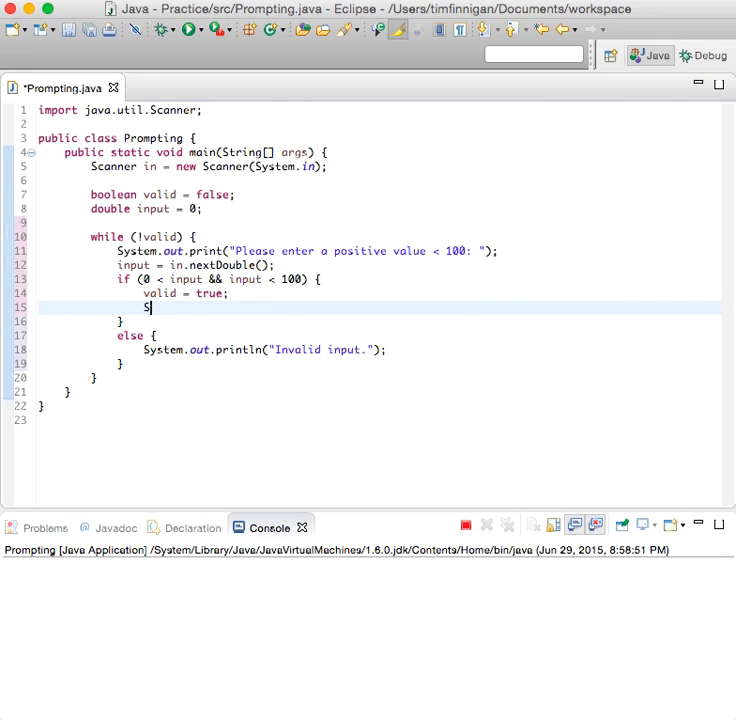
pyautogui.write('ystem.s')
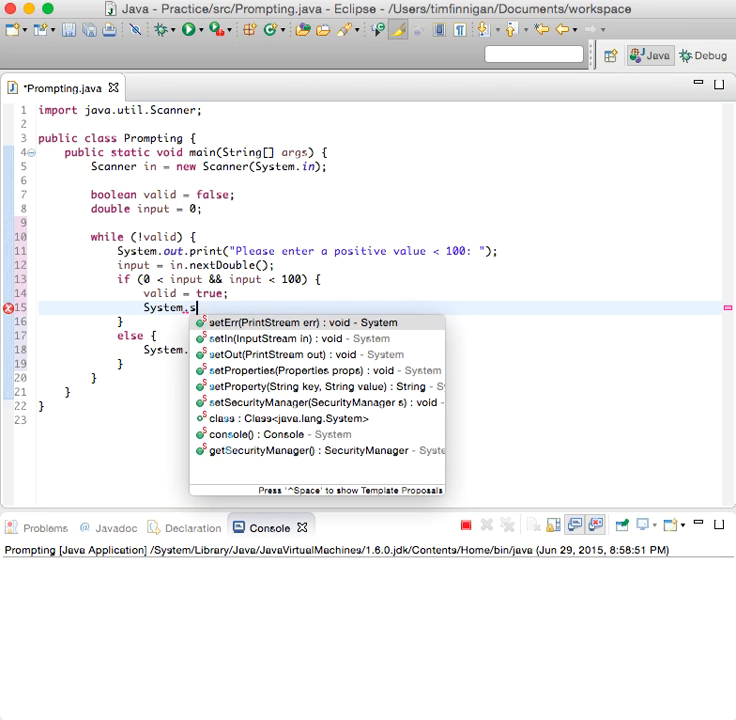
pyautogui.write('out.println("Good n")')
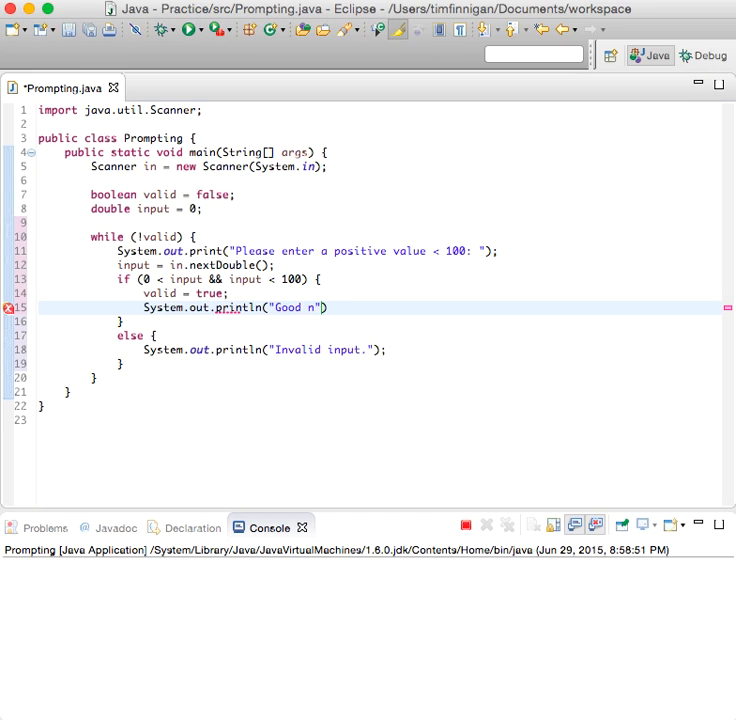
pyautogui.write('umber.')
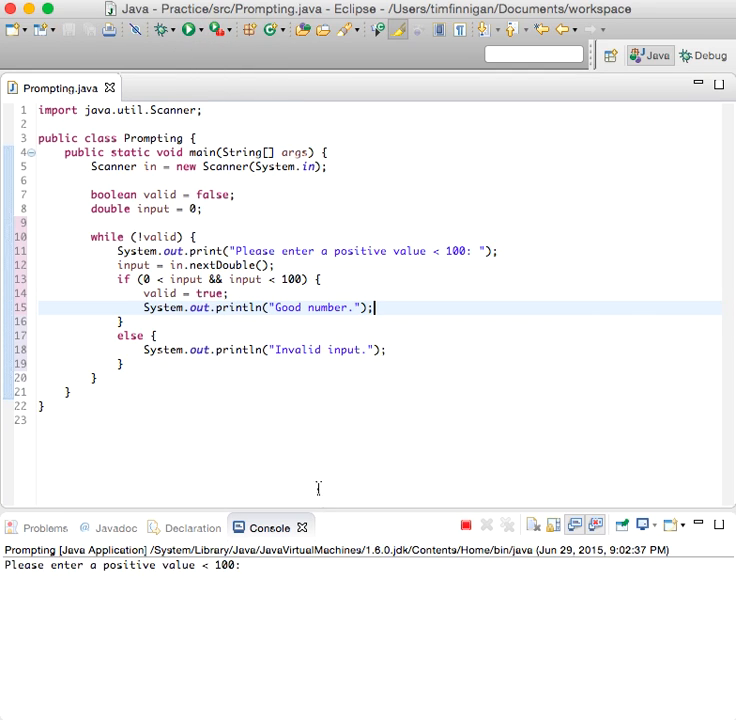
pyautogui.moveTo(300, 586)
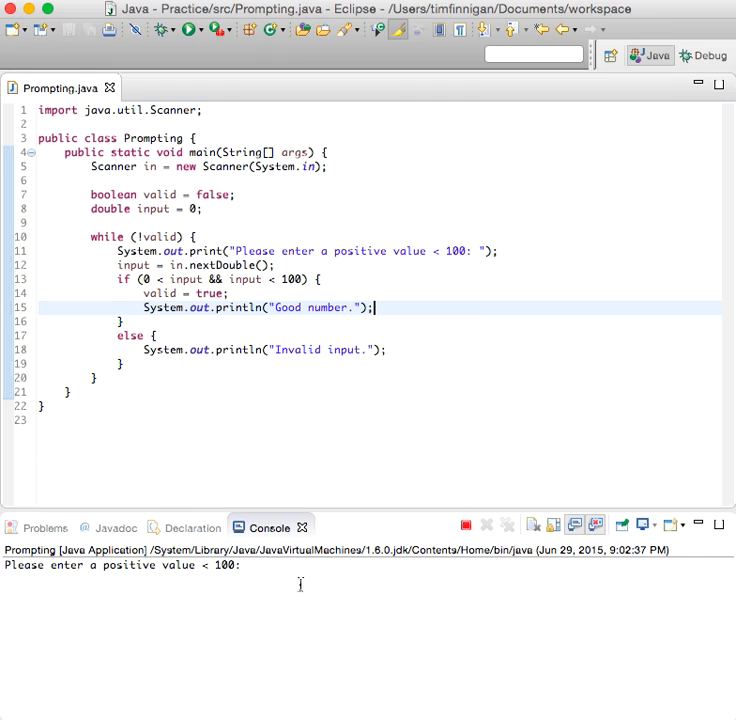
# Step: Test the running program in the console with 50, -50, 1 and 150, confirming 150 gives "Invalid input."
pyautogui.write('50')
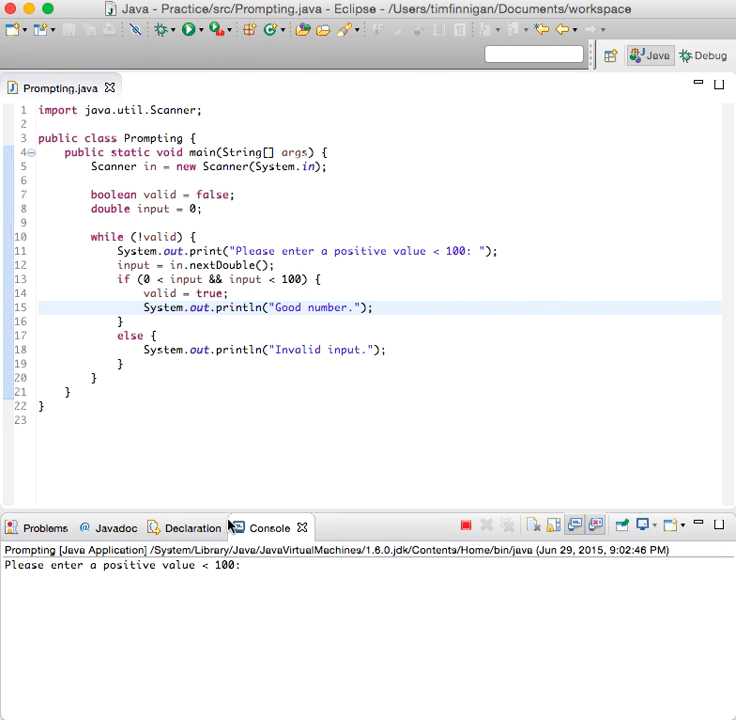
pyautogui.write('-50')
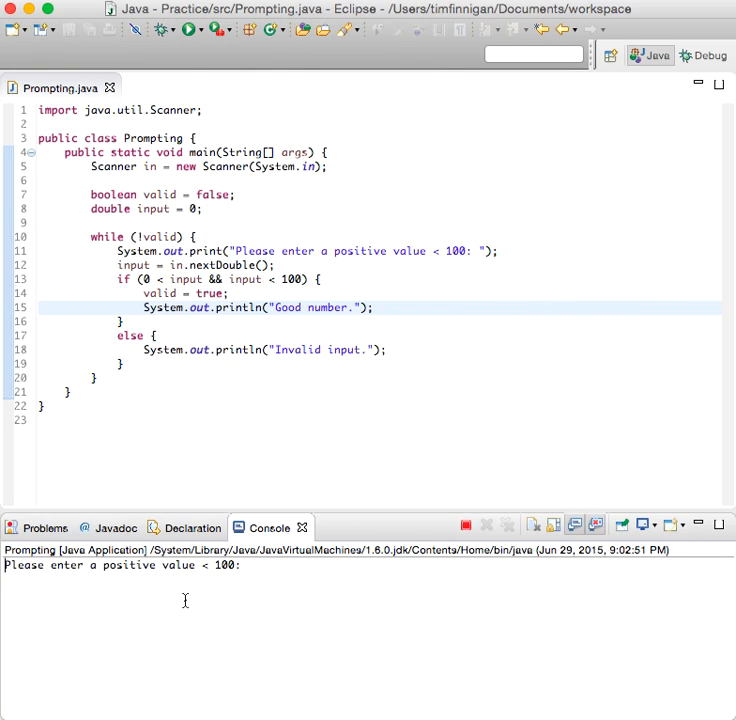
pyautogui.write('1')
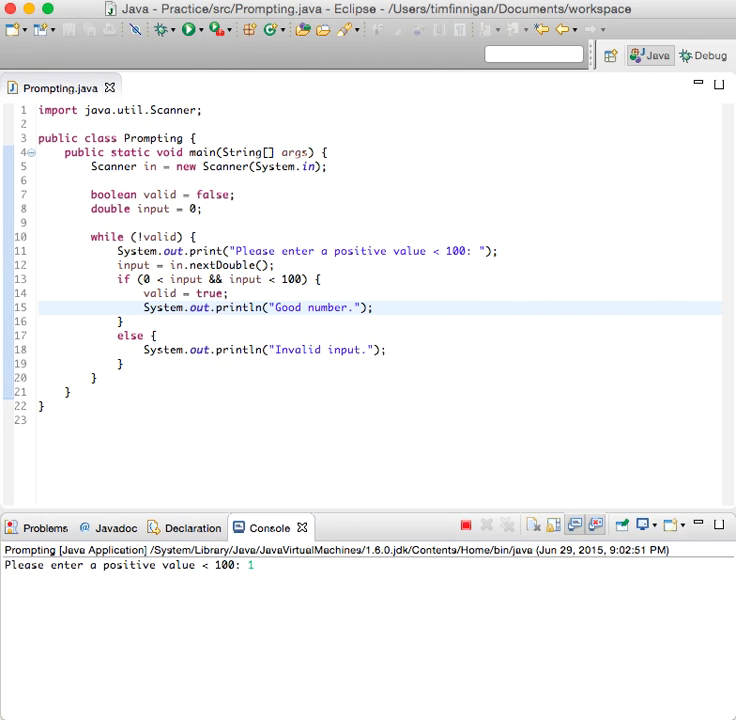
pyautogui.write('150')
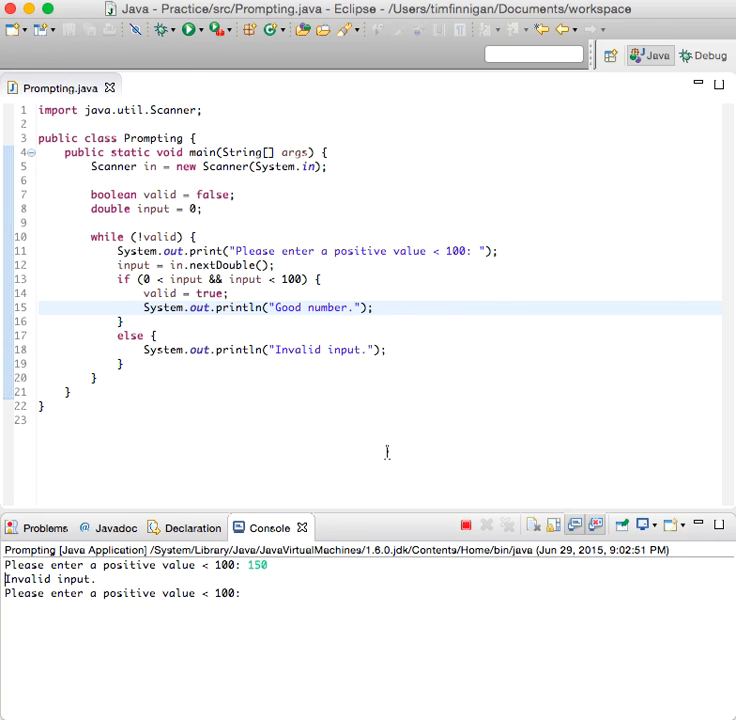